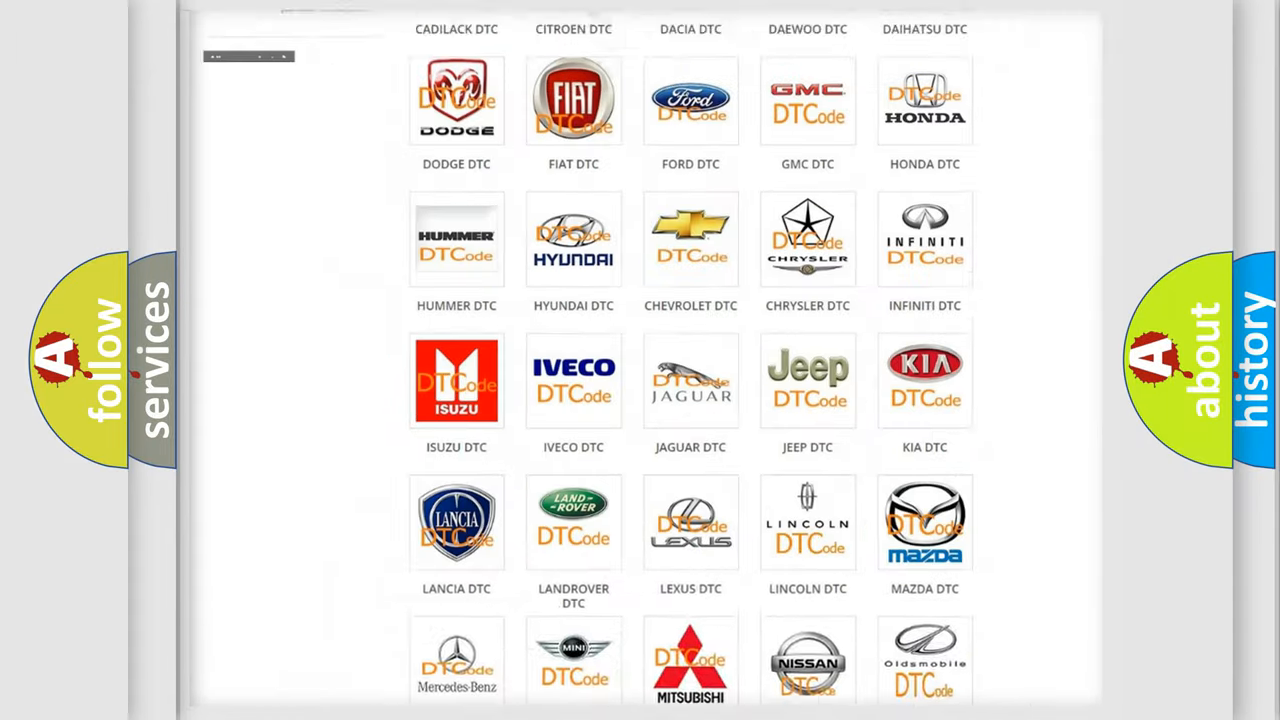
{"action": "scroll", "scroll_direction": "up", "scroll_amount": 3}
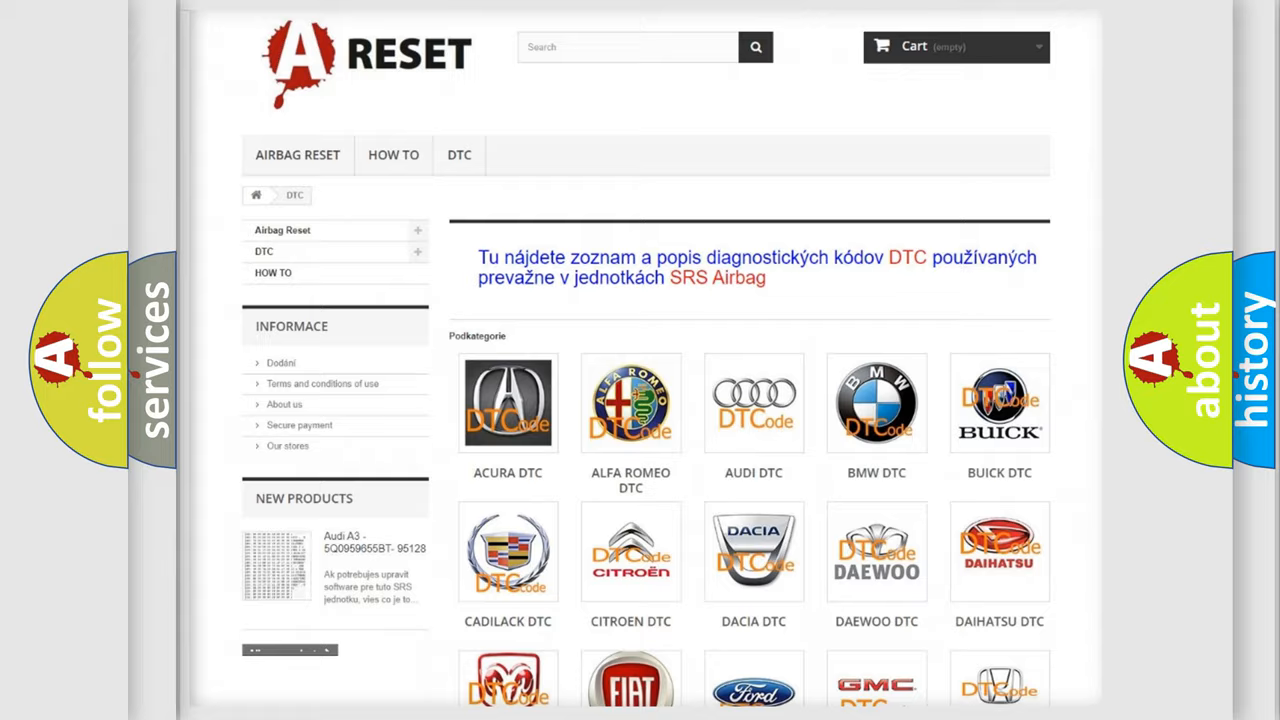
{"action": "scroll", "scroll_direction": "down", "scroll_amount": 3}
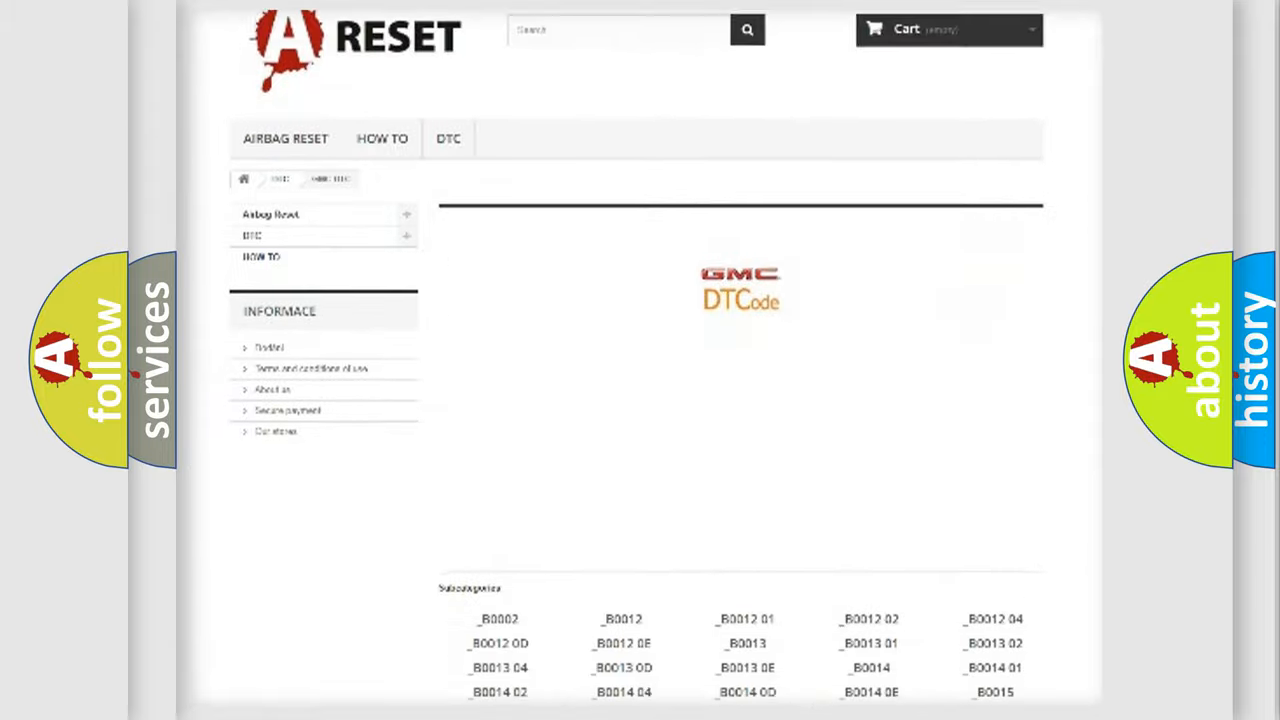
{"action": "scroll", "scroll_direction": "up", "scroll_amount": 3}
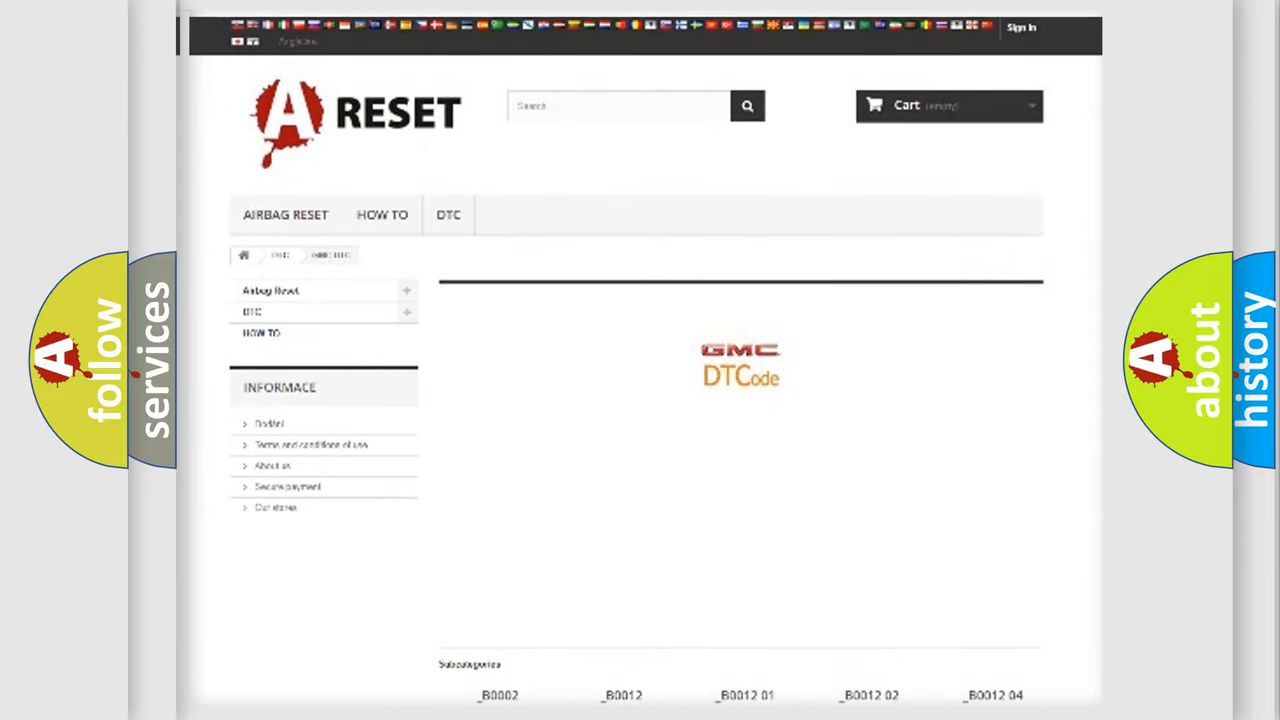